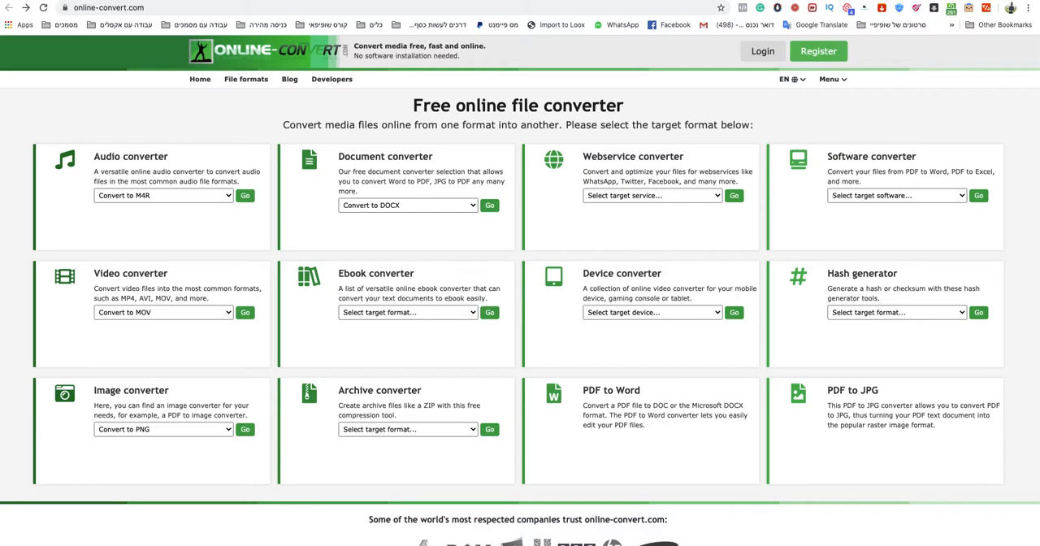
pyautogui.moveTo(218, 252)
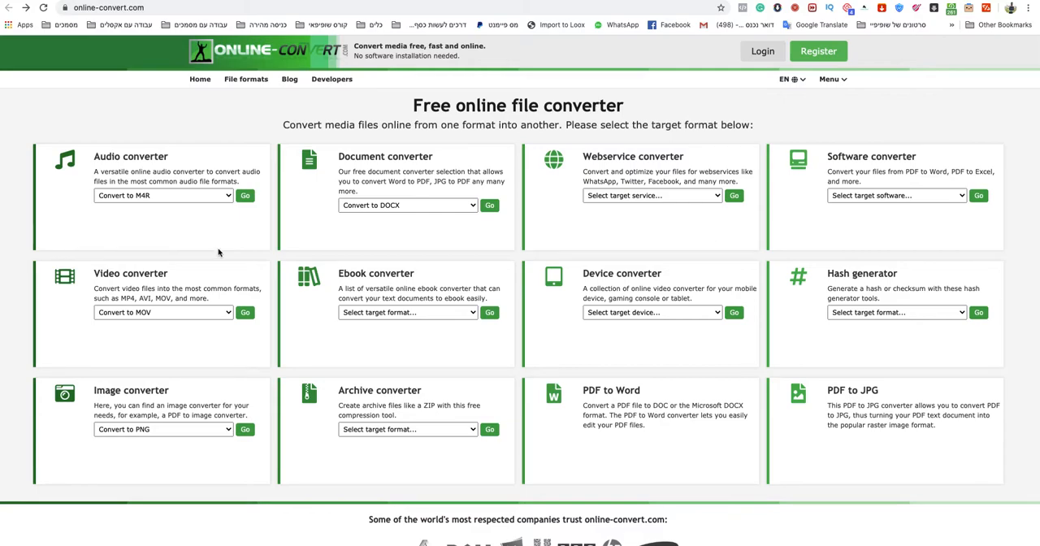
pyautogui.moveTo(114, 82)
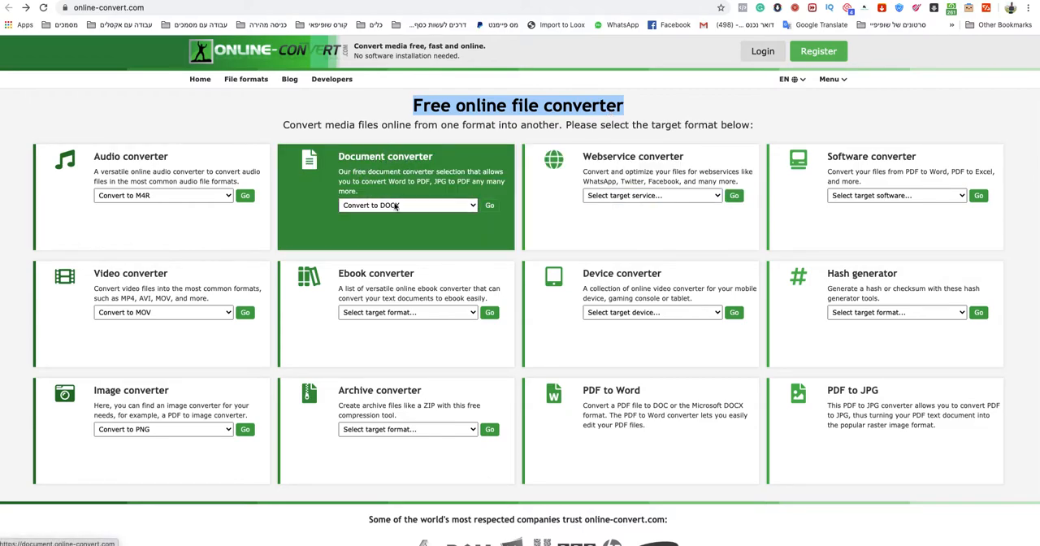
# Pick DOCX from the document converter's target format dropdown.
pyautogui.click(406, 205)
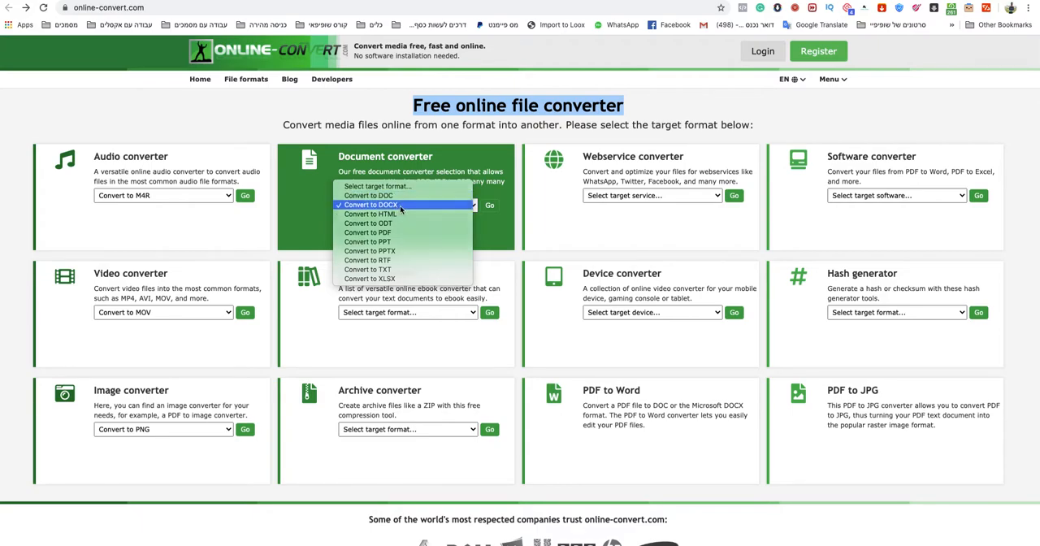
pyautogui.click(489, 205)
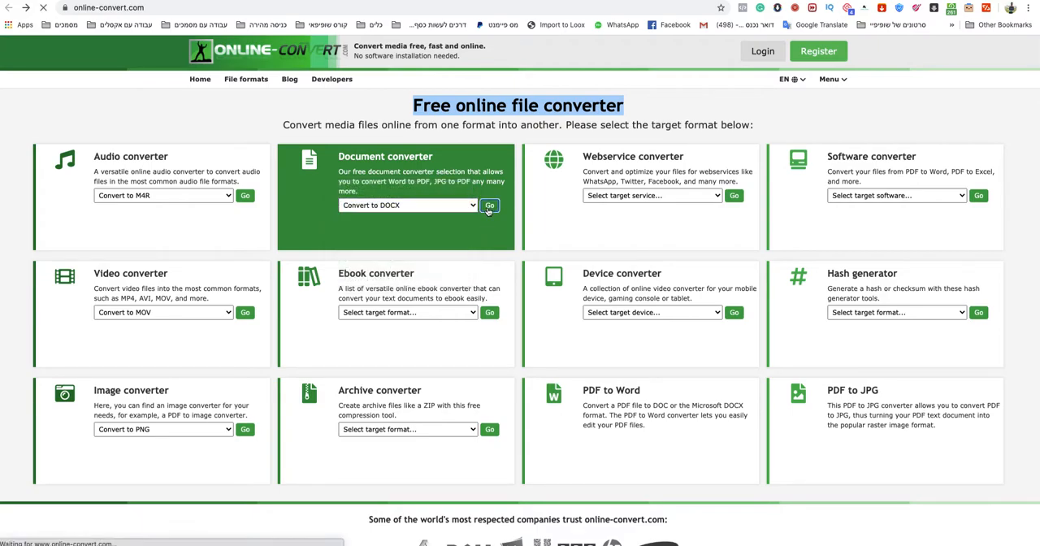
# Open the DOCX converter and drag giphy.gif (475.52 KB) from the Desktop into the upload area.
pyautogui.click(489, 206)
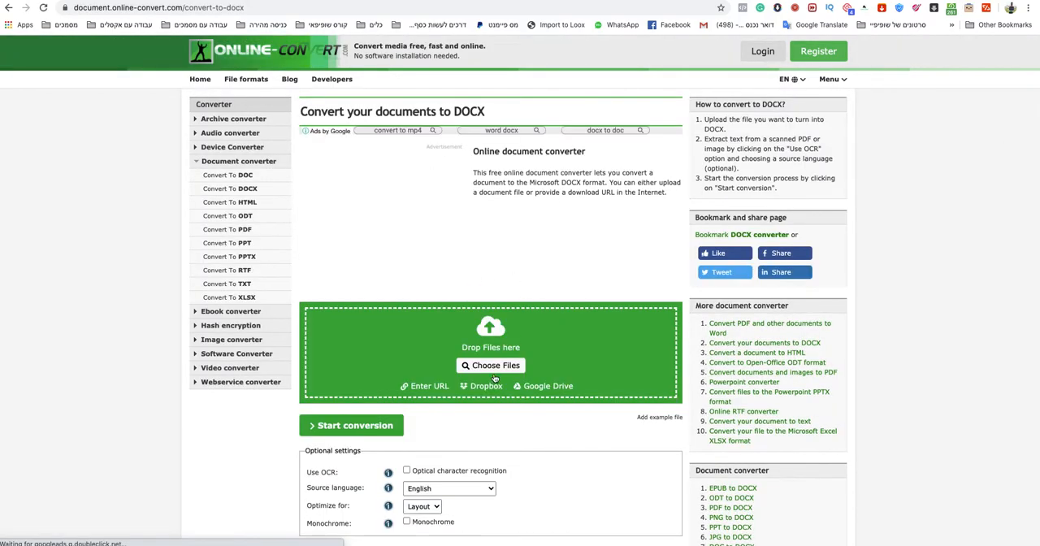
pyautogui.scroll(-3)
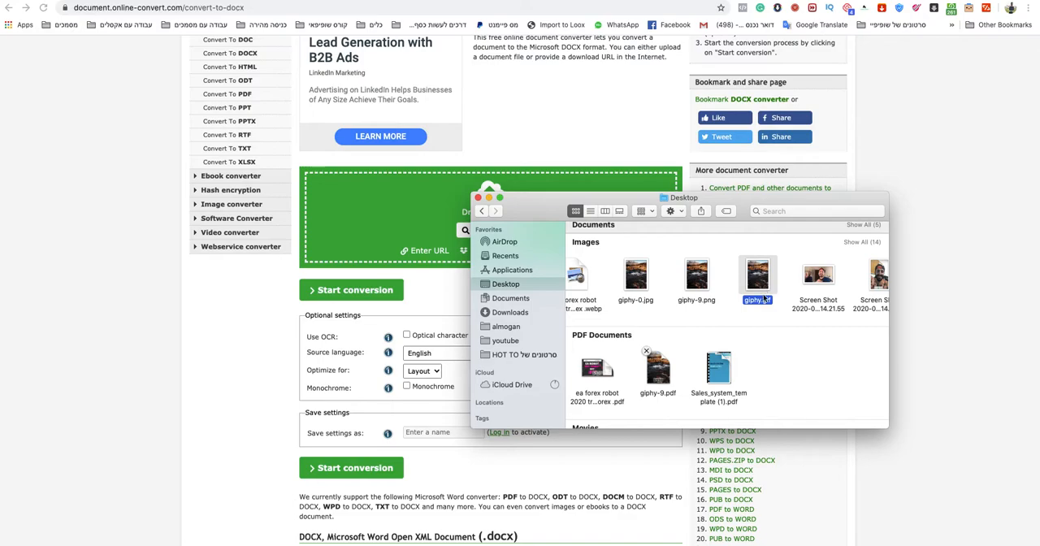
pyautogui.moveTo(757, 276); pyautogui.dragTo(388, 210)
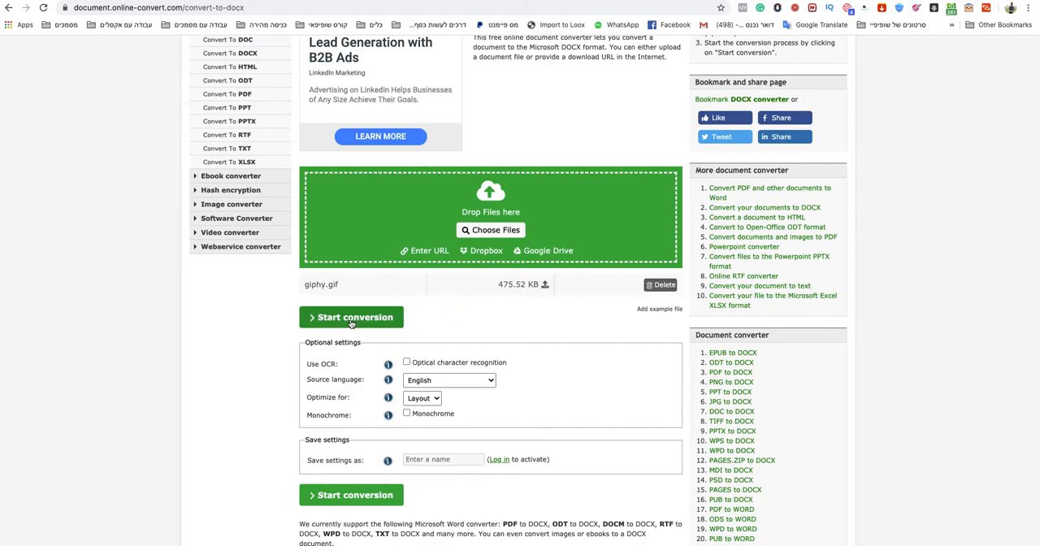
# Convert giphy.gif to DOCX, producing giphy.docx (351.36 kB).
pyautogui.click(351, 317)
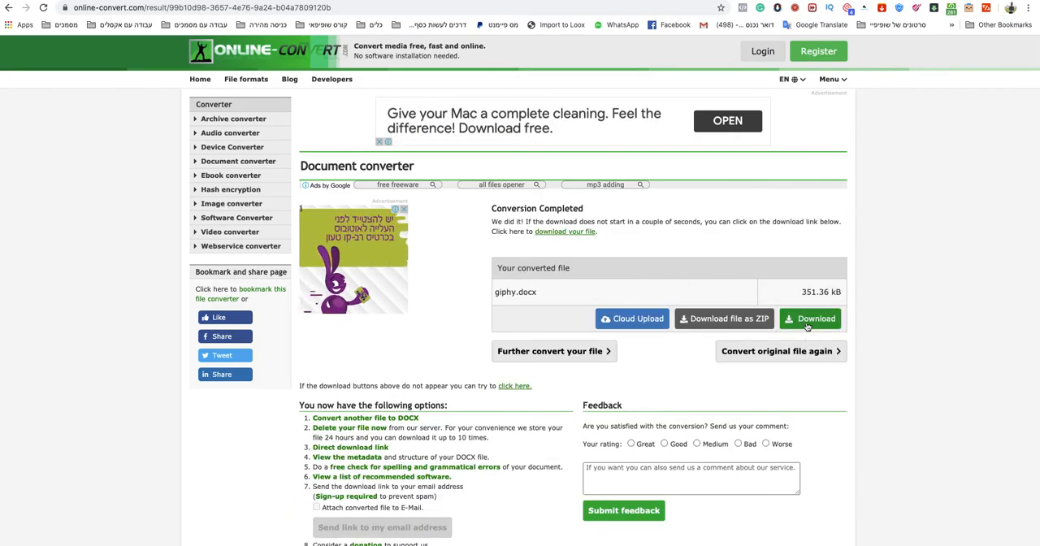
# Save giphy.docx to the Desktop as giphy (1).docx, view its info, and open it in Pages.
pyautogui.click(809, 318)
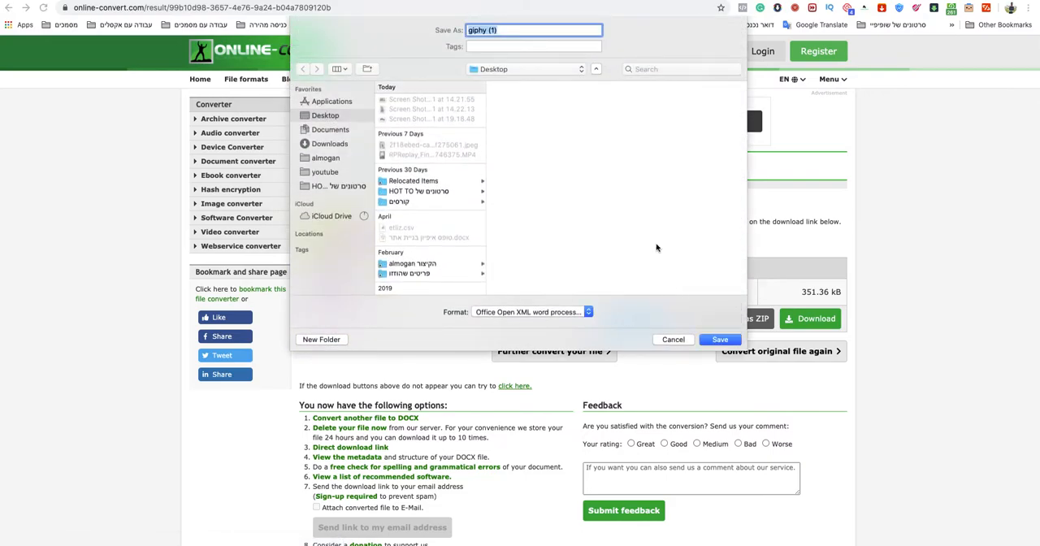
pyautogui.click(719, 338)
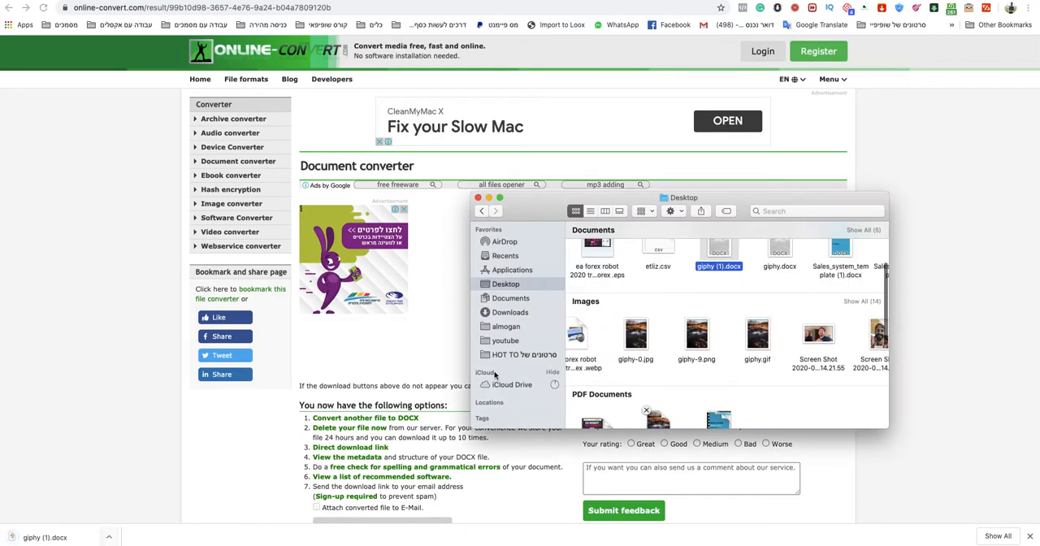
pyautogui.rightClick(718, 256)
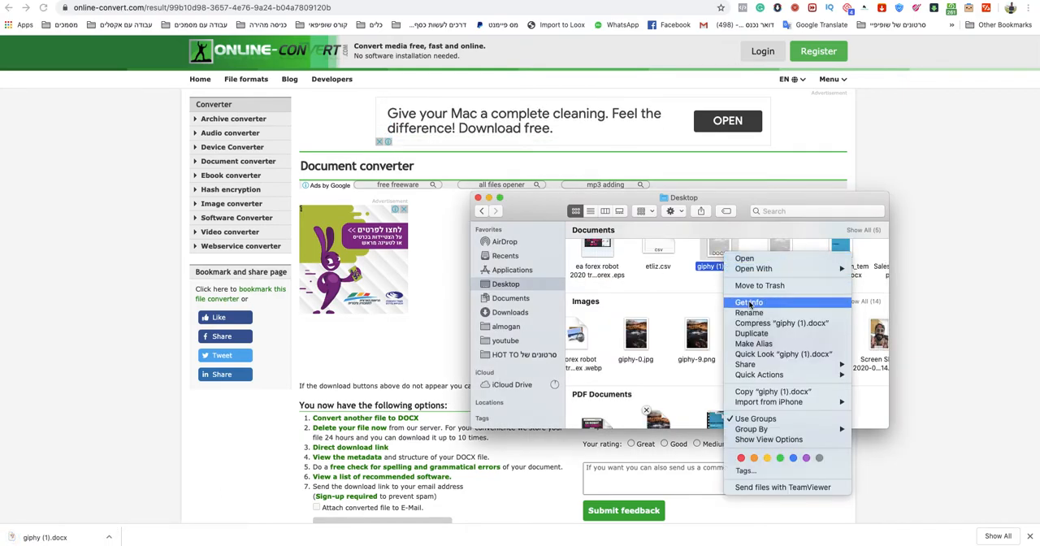
pyautogui.click(748, 302)
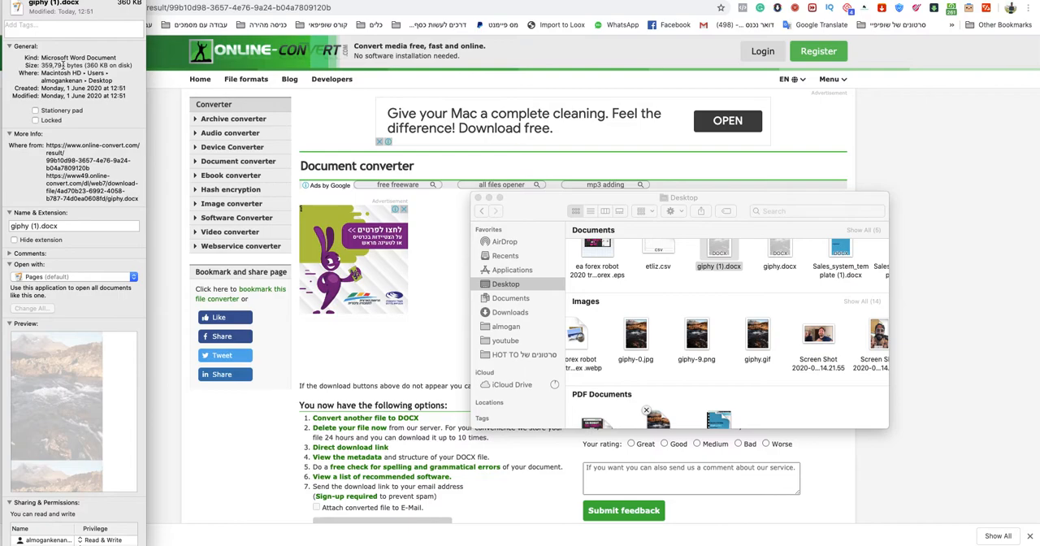
pyautogui.click(718, 266)
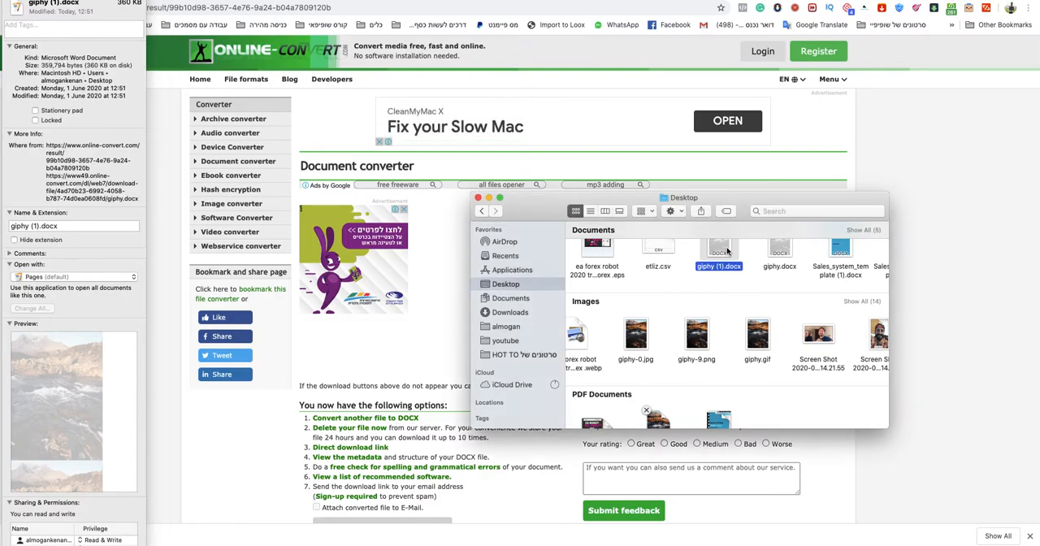
pyautogui.doubleClick(718, 248)
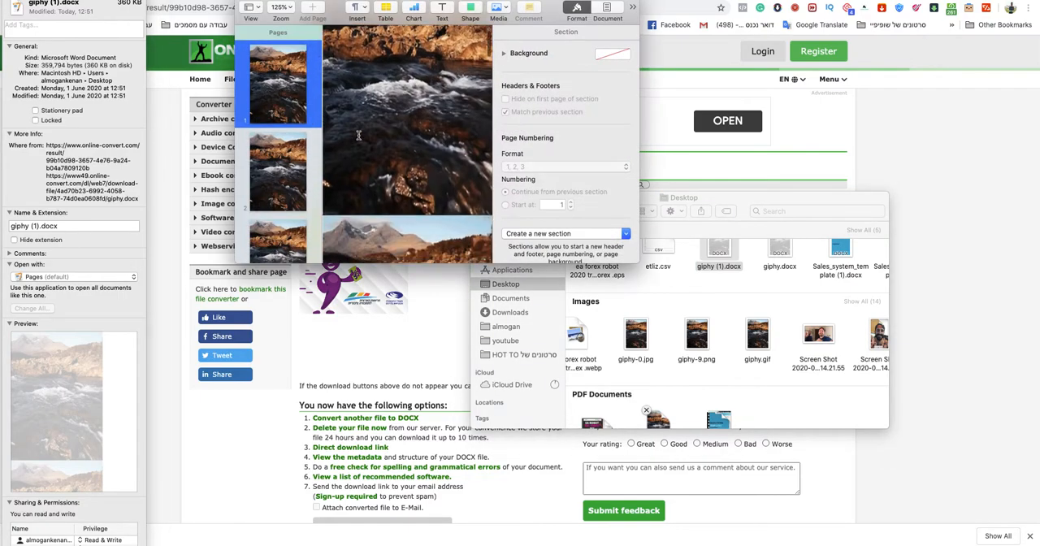